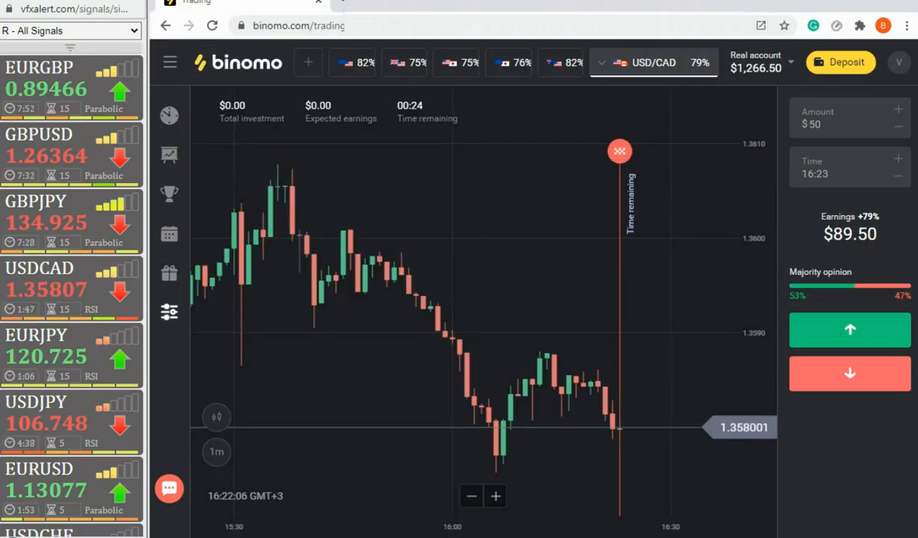
# Step: Add Stochastic indicators (5, true) and (25, true) from the chart Indicators list
pyautogui.click(169, 312)
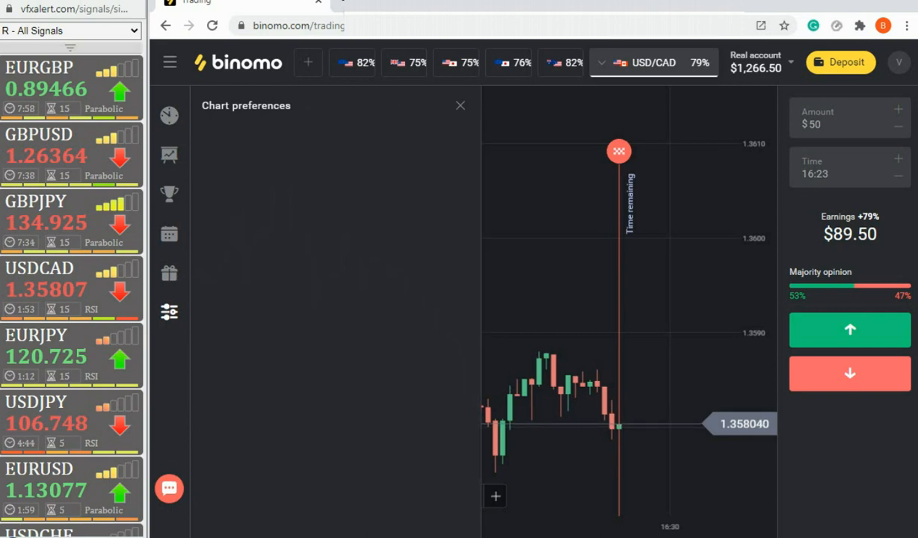
pyautogui.click(169, 312)
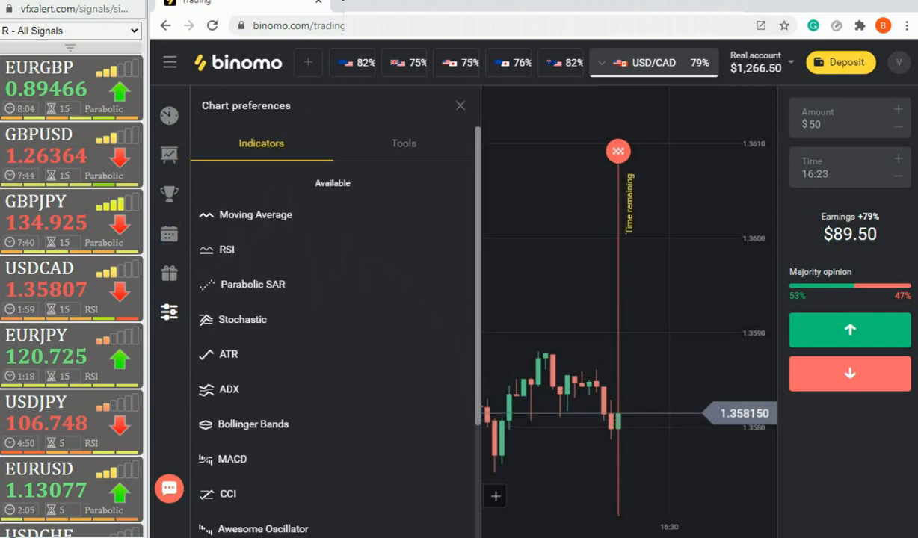
pyautogui.click(242, 319)
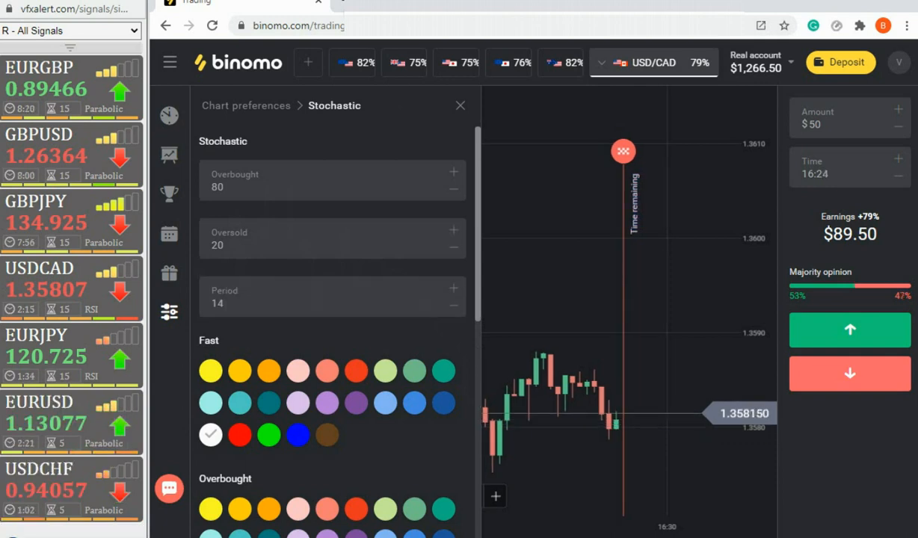
pyautogui.scroll(-3)
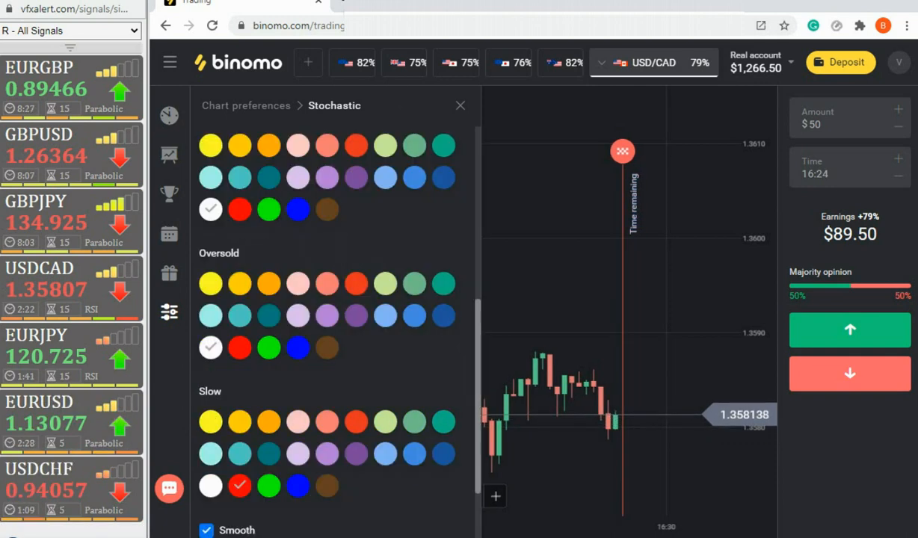
pyautogui.scroll(-3)
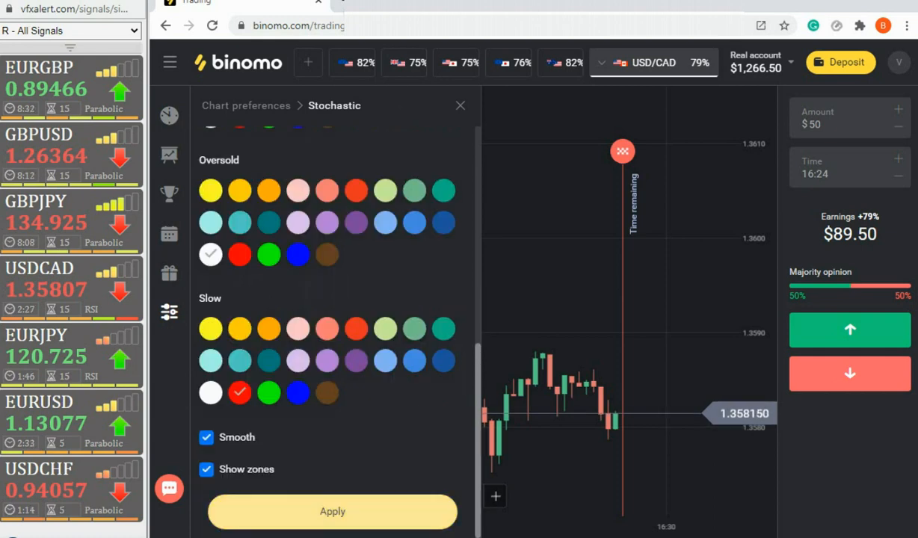
pyautogui.click(332, 512)
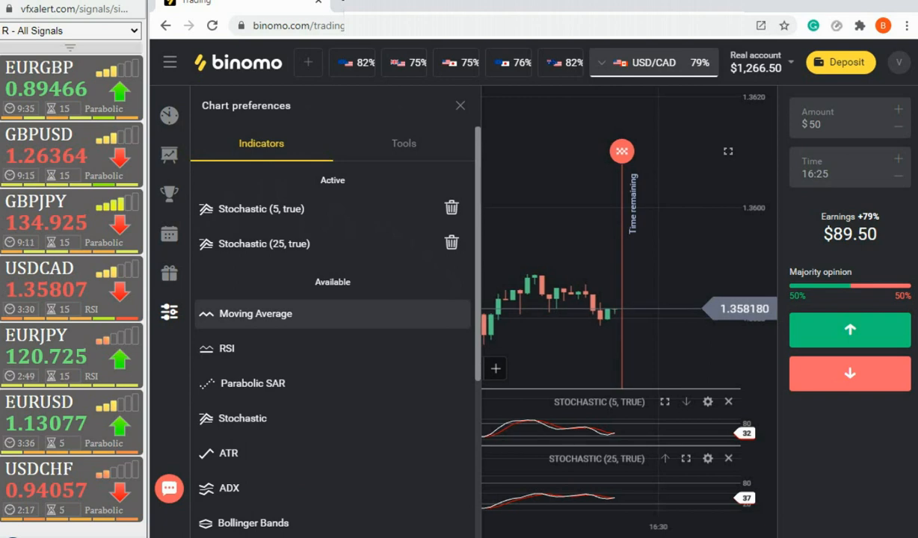
# Step: Add an exponential Moving Average with period 14 to the chart
pyautogui.click(256, 313)
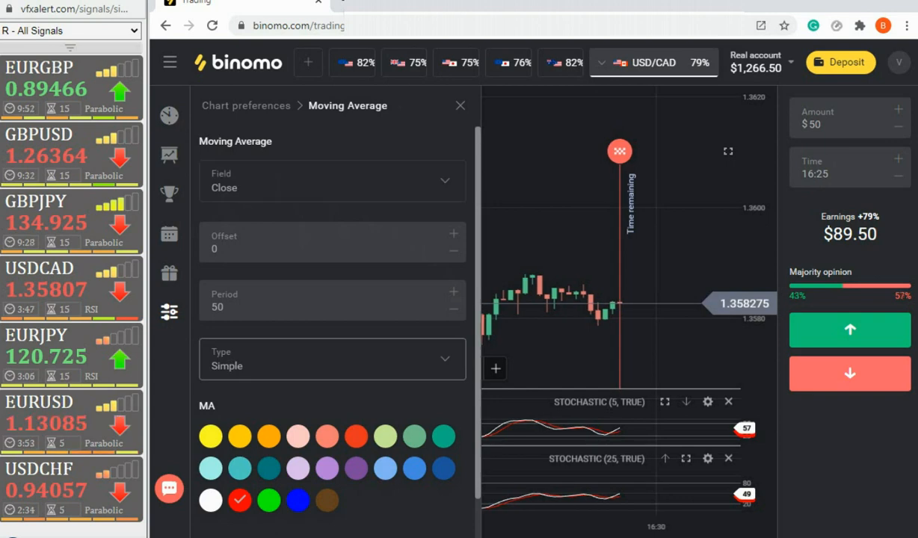
pyautogui.click(332, 359)
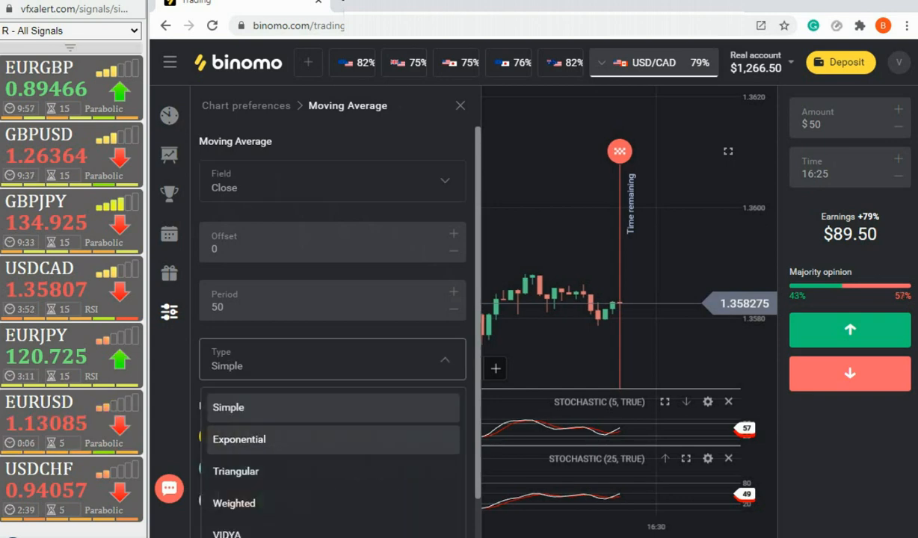
pyautogui.click(239, 439)
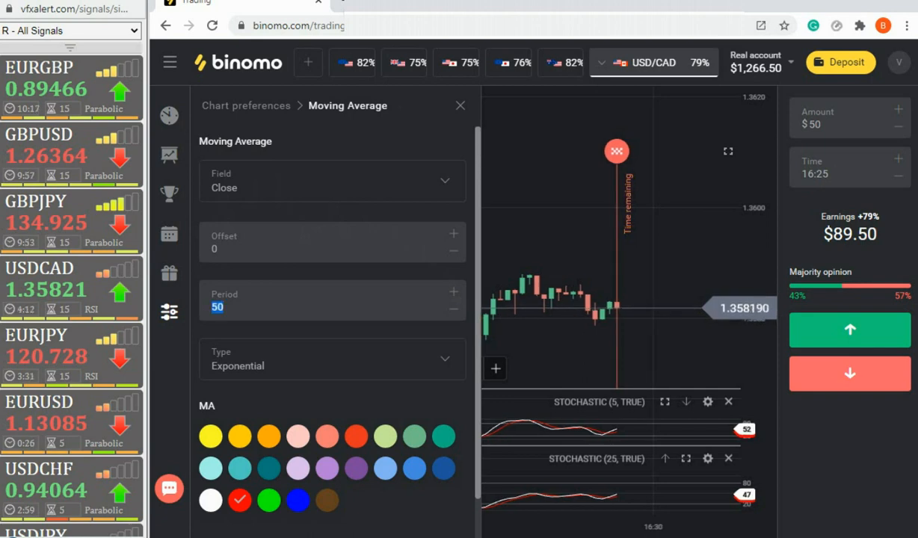
pyautogui.write('14')
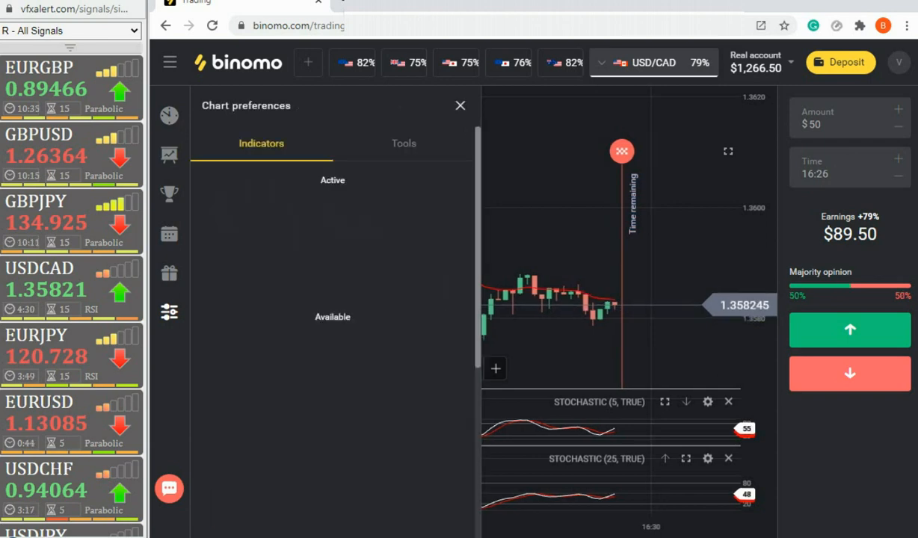
# Step: Close the Chart preferences panel to reveal the full chart
pyautogui.click(460, 105)
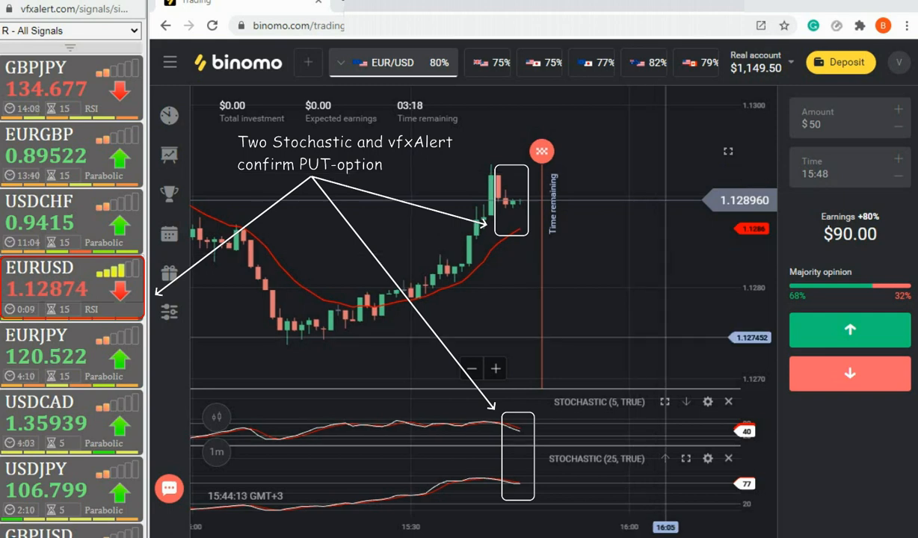
# Step: Open a PUT option on EUR/USD, then a CALL option on GBP/USD
pyautogui.click(849, 373)
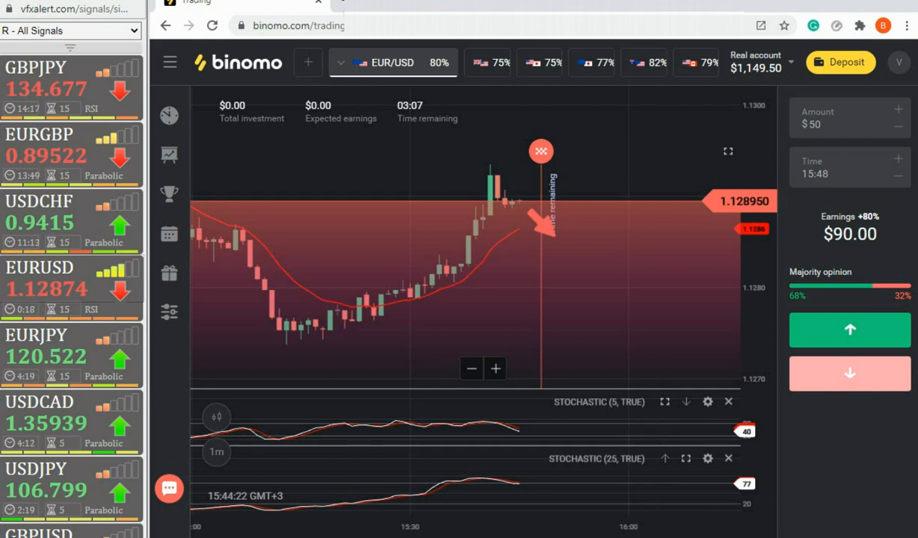
pyautogui.click(849, 374)
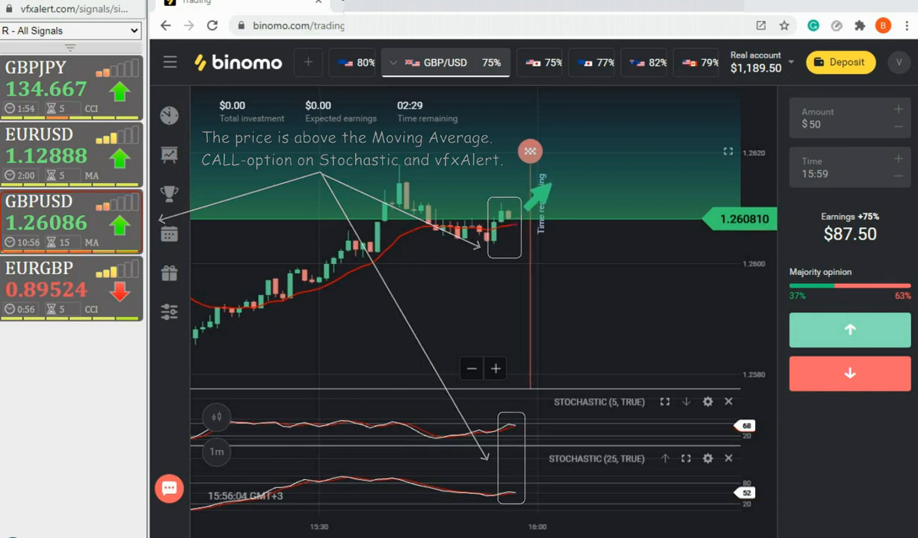
# Step: Switch the active asset to EUR/JPY
pyautogui.click(850, 329)
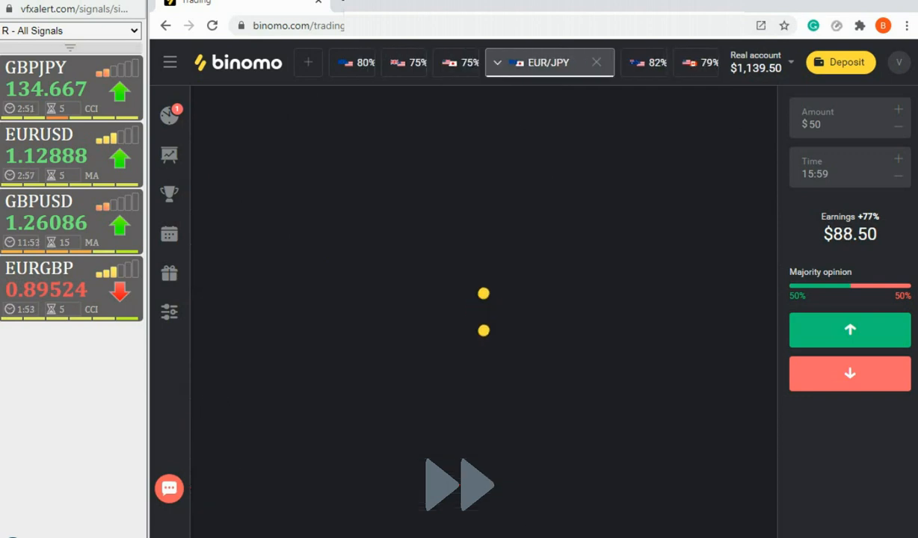
# Step: Check AUD/USD and GBP/USD, then open a PUT on USD/CAD at 1.358710
pyautogui.click(548, 62)
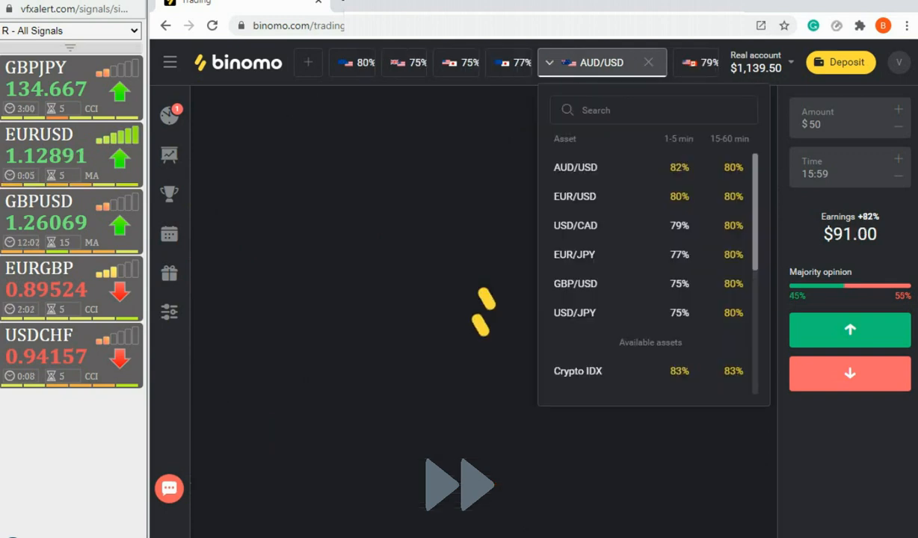
pyautogui.click(575, 225)
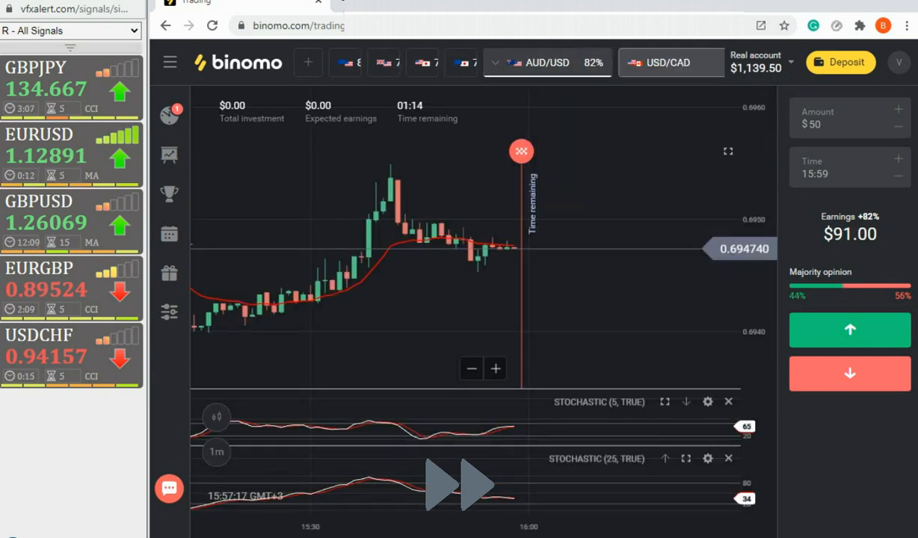
pyautogui.click(665, 62)
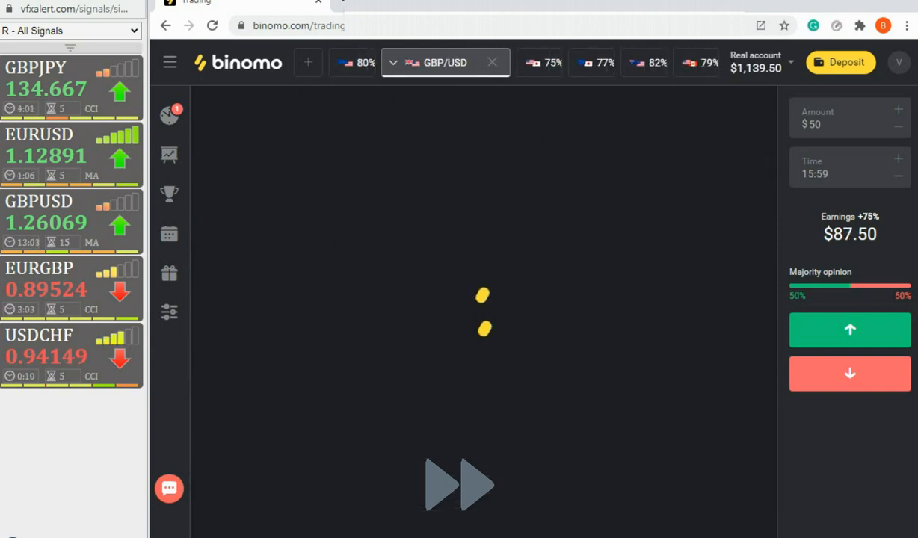
pyautogui.click(850, 329)
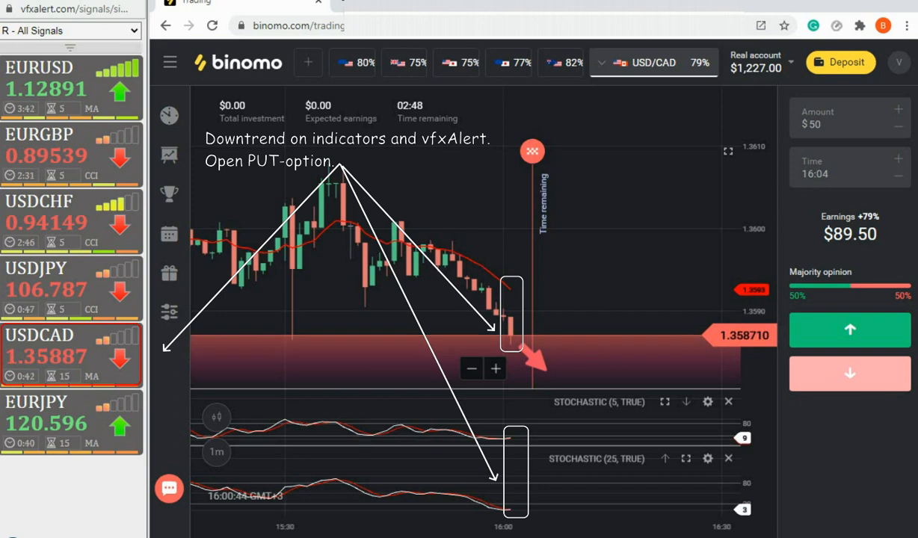
# Step: Switch the chart to USD/JPY
pyautogui.click(849, 374)
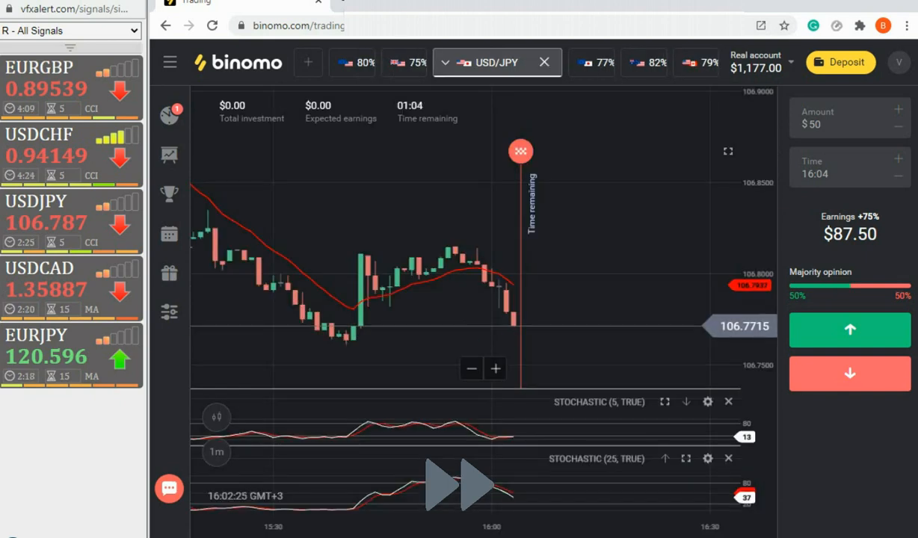
# Step: Switch to EUR/USD, then show the tradable assets list while moving to USD/CAD
pyautogui.click(496, 62)
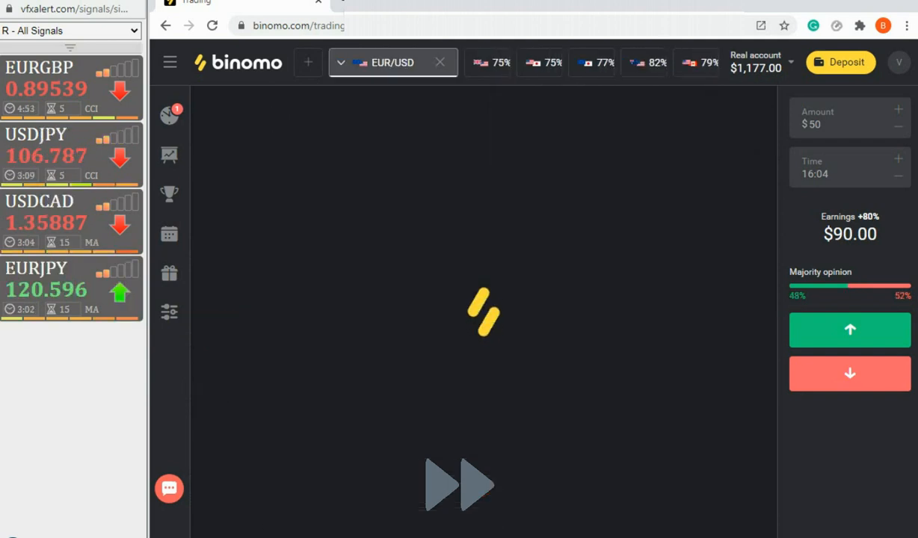
pyautogui.click(392, 63)
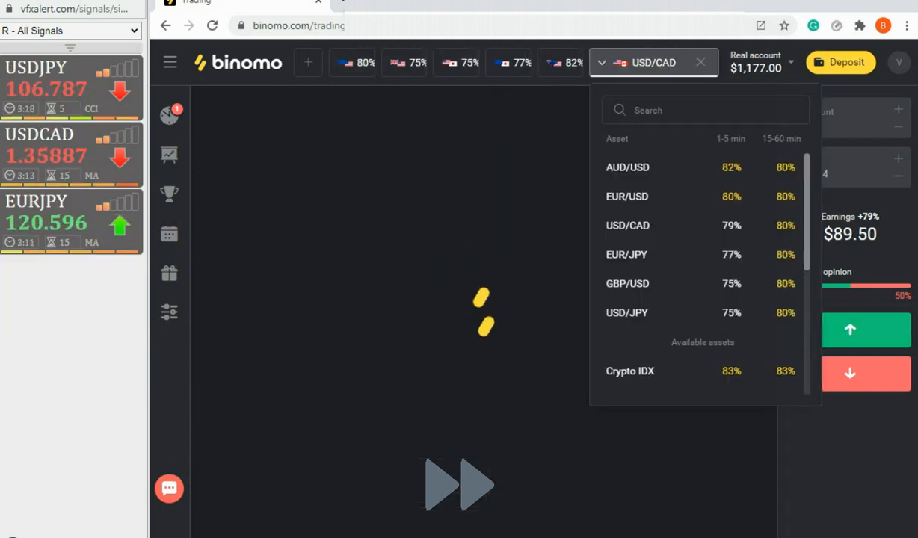